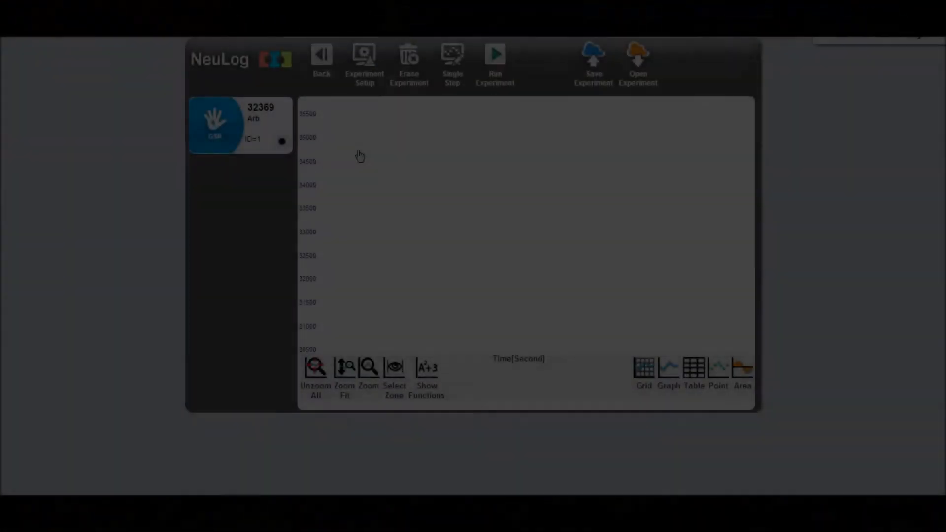
Run the 10-second GSR experiment so the graph plots a flat line rising near 5 s
left_click(494, 60)
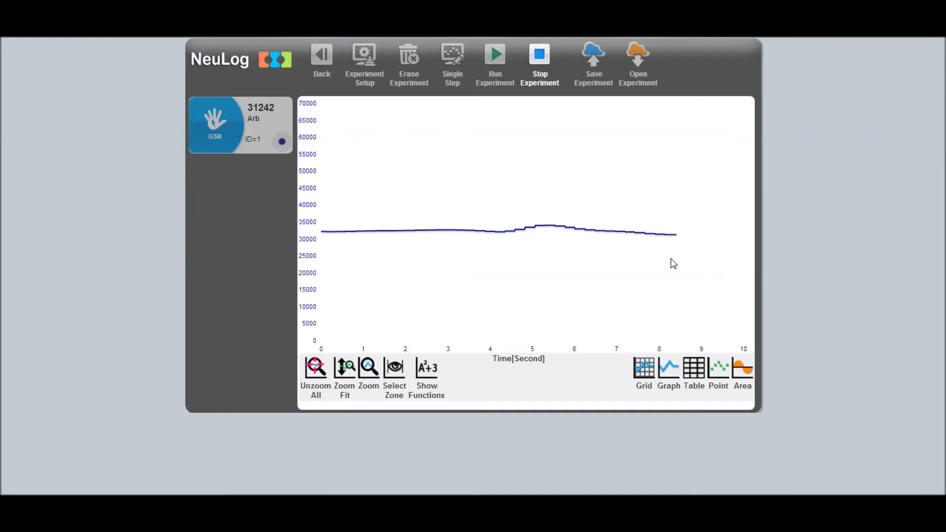
left_click(539, 54)
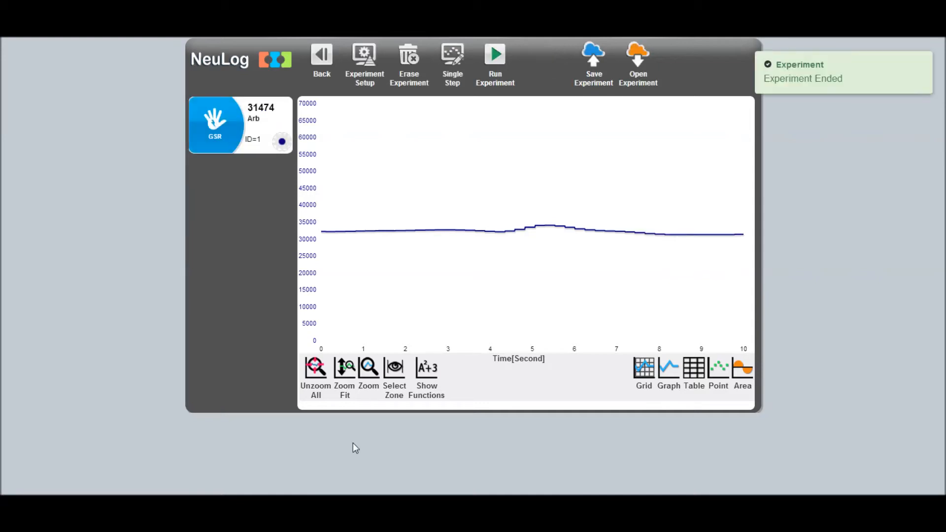